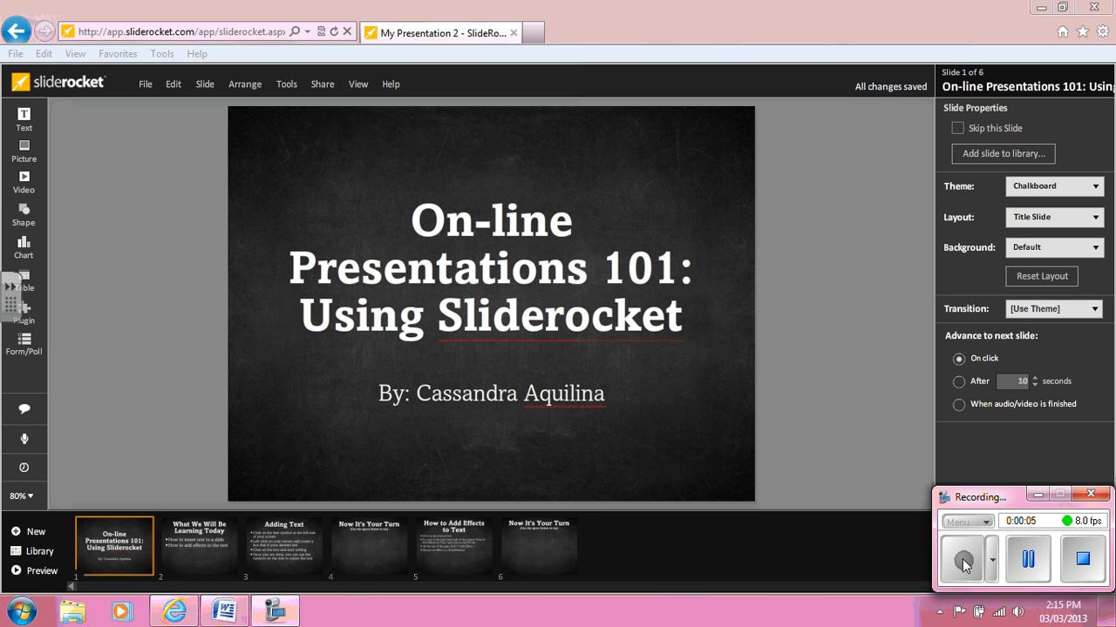
- Review the second slide, then move on to the Adding Text slide
click(198, 547)
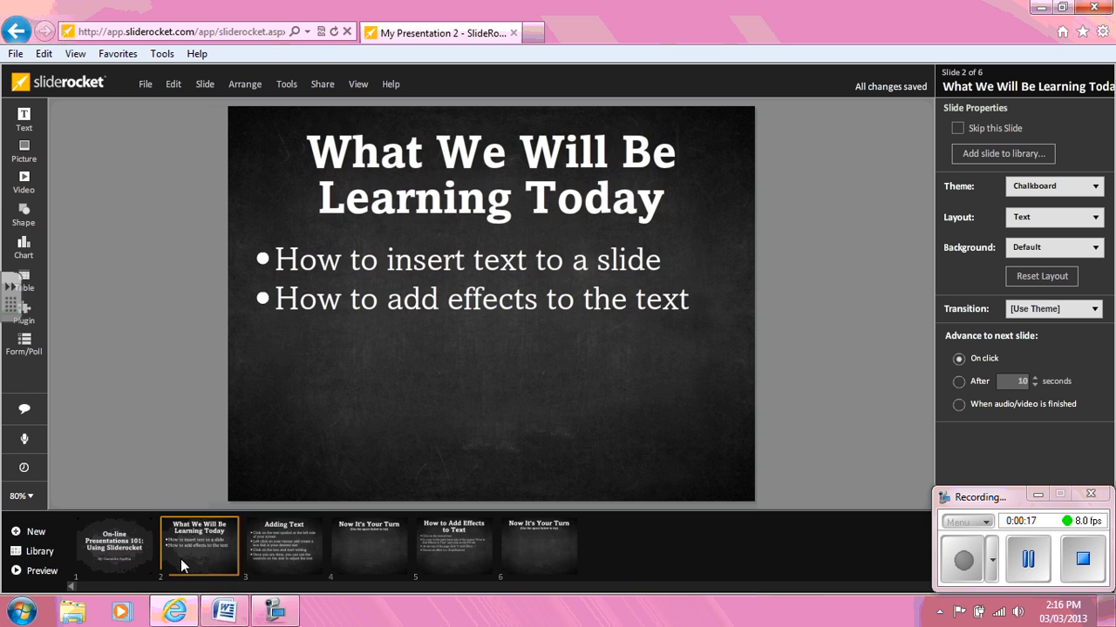
click(282, 547)
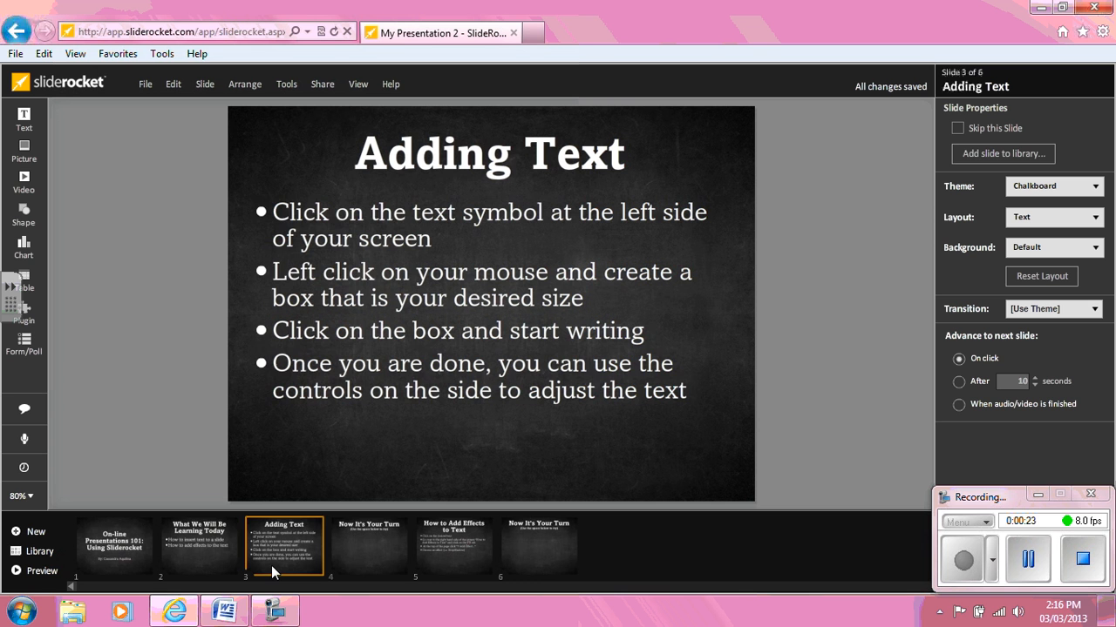
- Add a text box reading 'Hello I am writing in Sliderocket' on the first practice slide
click(370, 544)
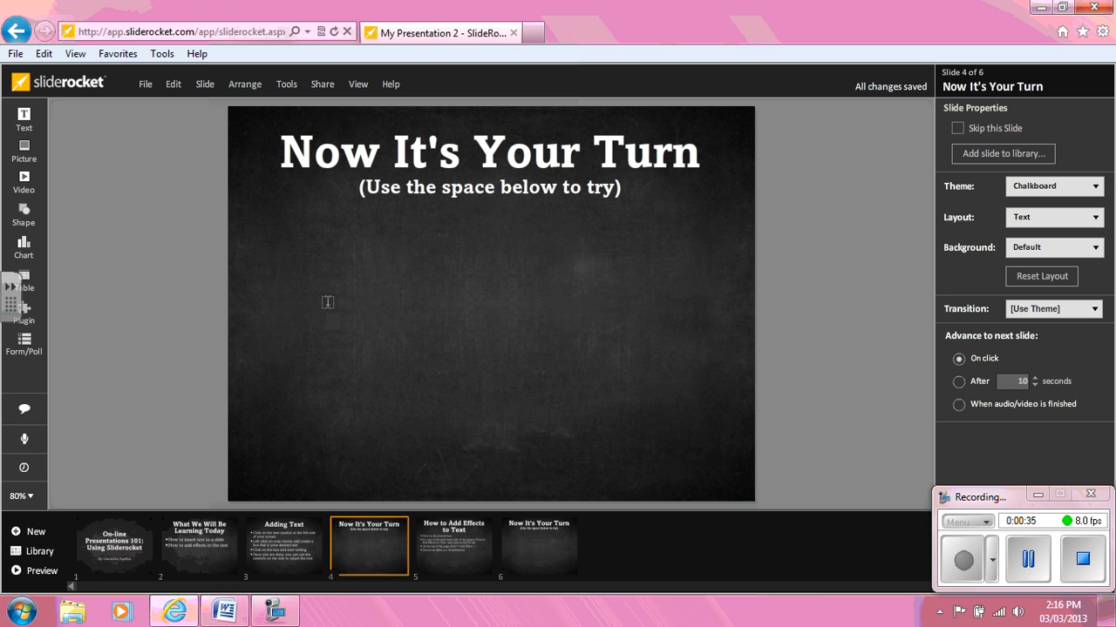
text(Hello I am writing in Slidero)
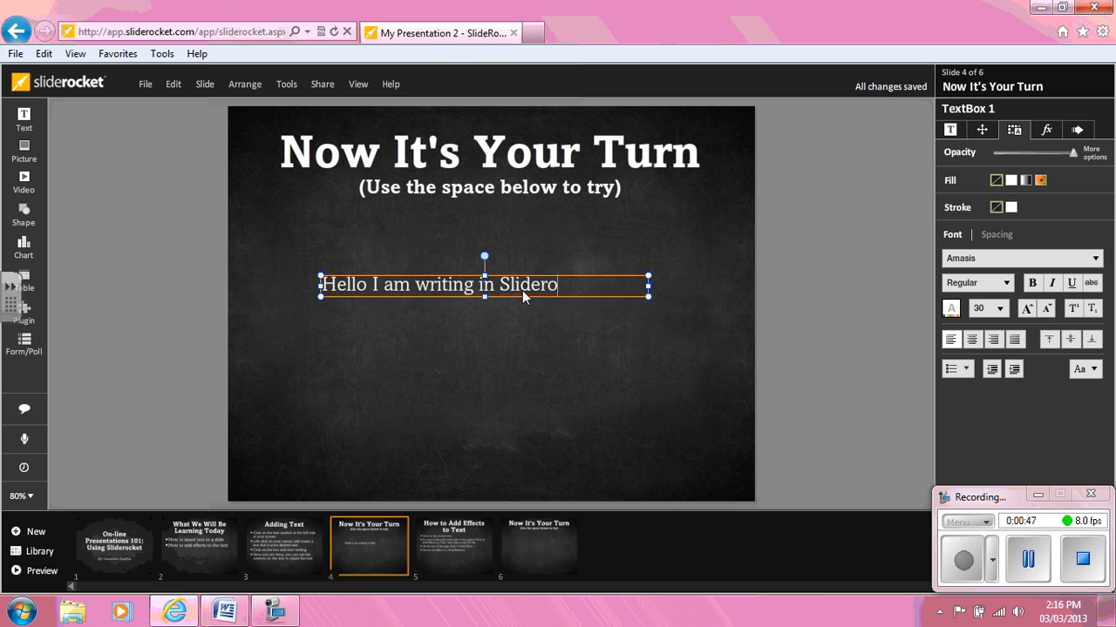
text(cket)
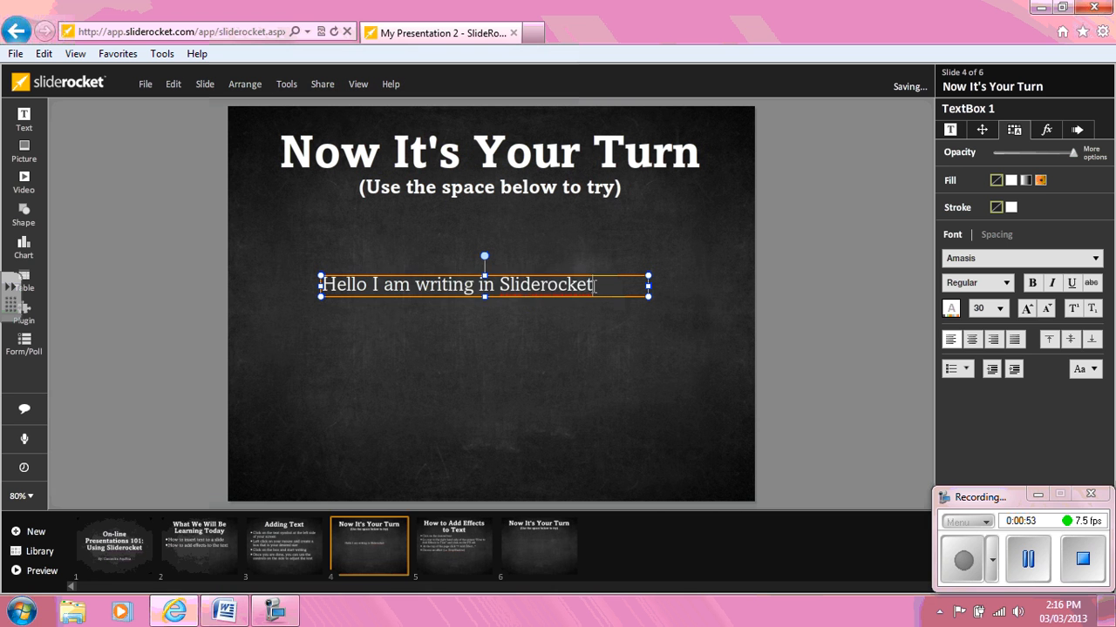
click(1019, 258)
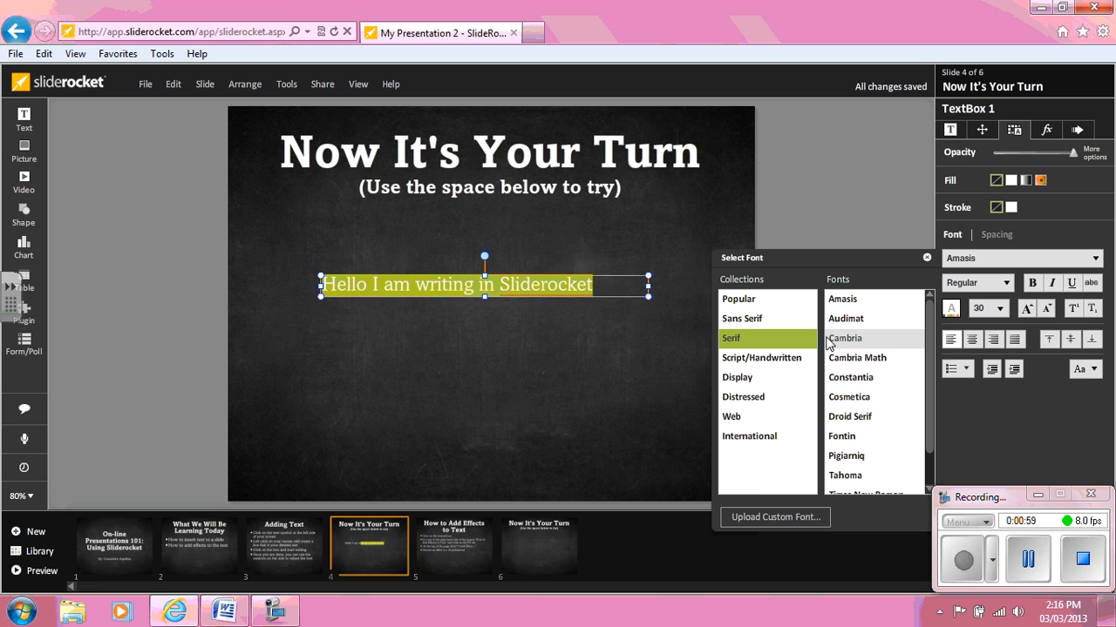
- Set the sentence's font to Cambria, then move on to the last practice slide
click(844, 338)
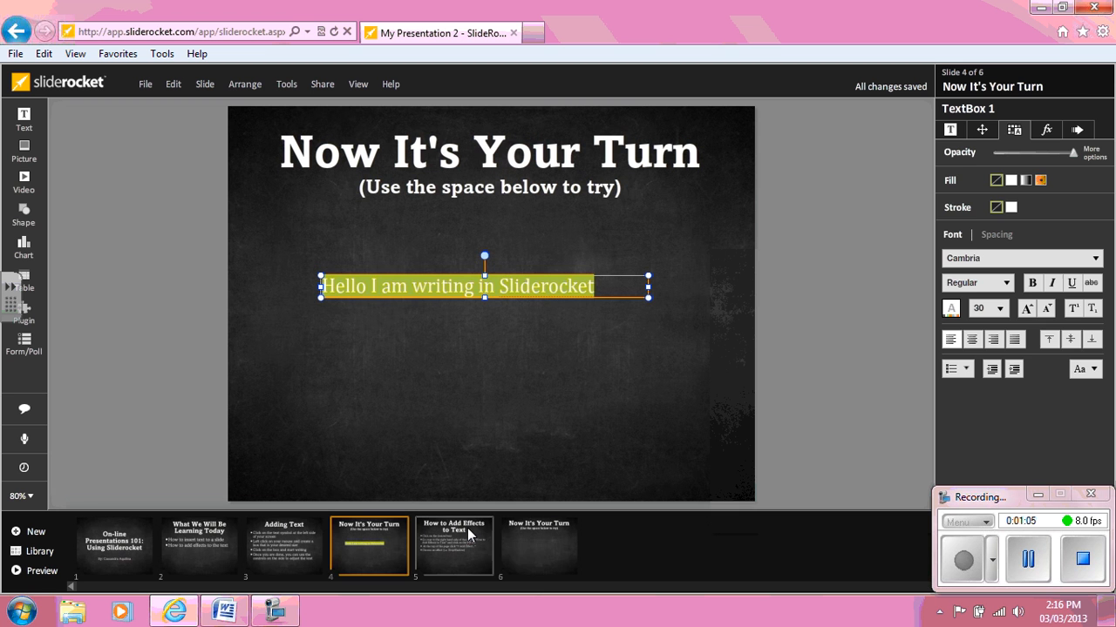
click(453, 547)
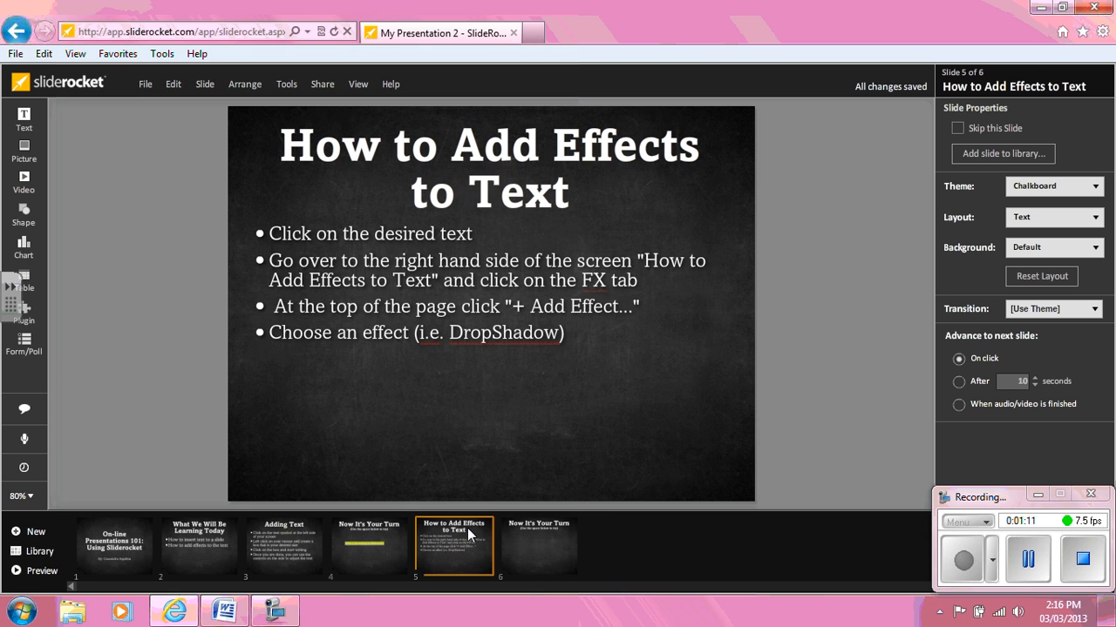
click(539, 545)
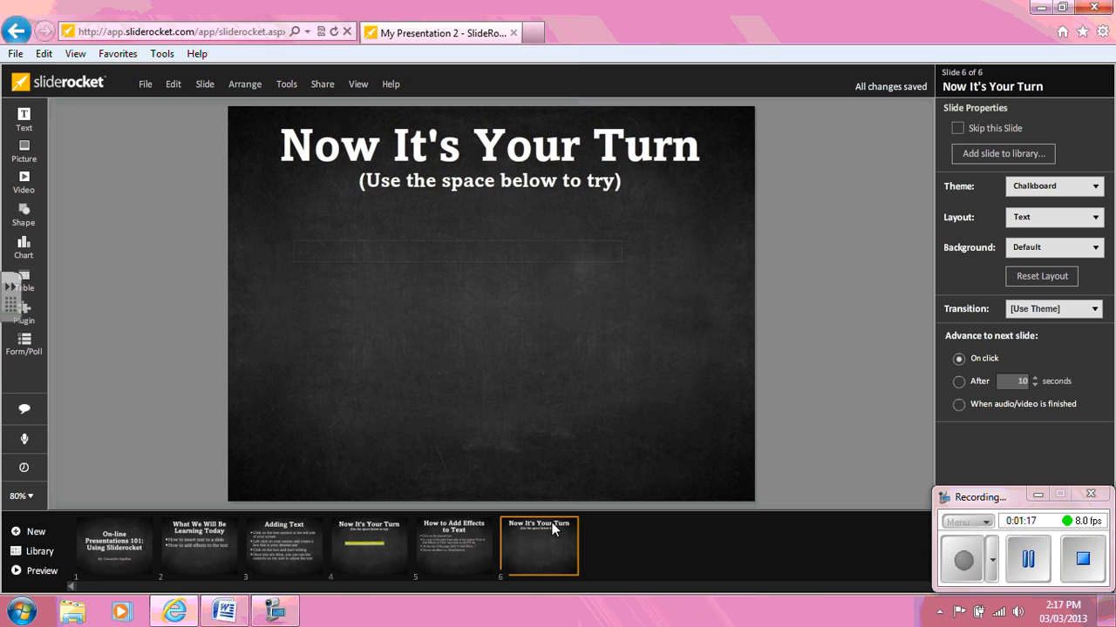
- Add a text box reading 'I am going to add some fancy effects' below the subtitle
click(456, 253)
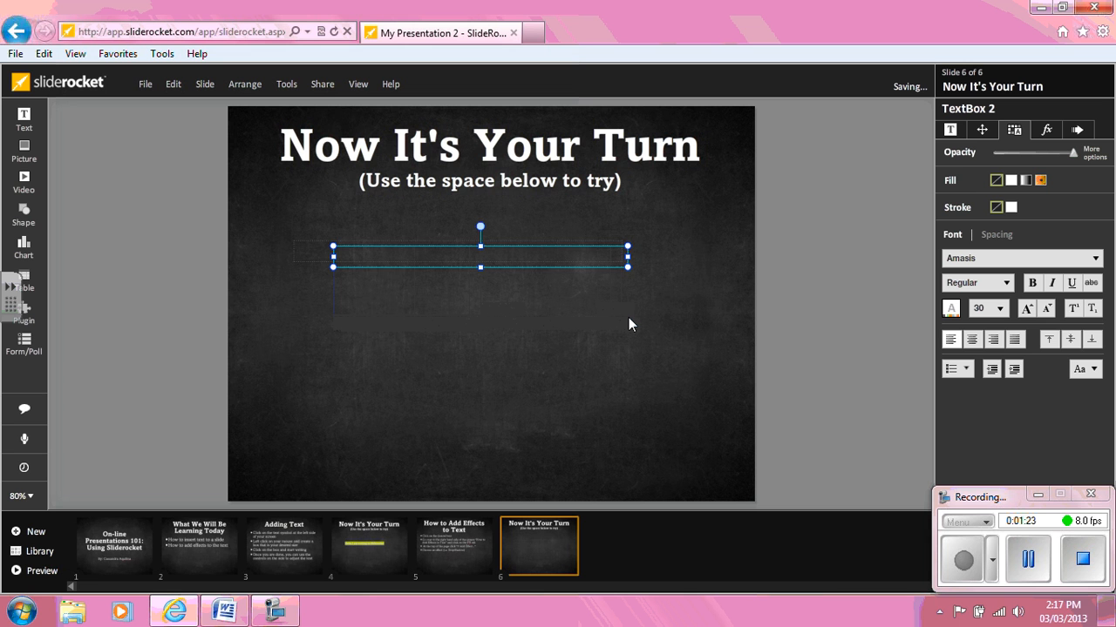
text(I am going to add some)
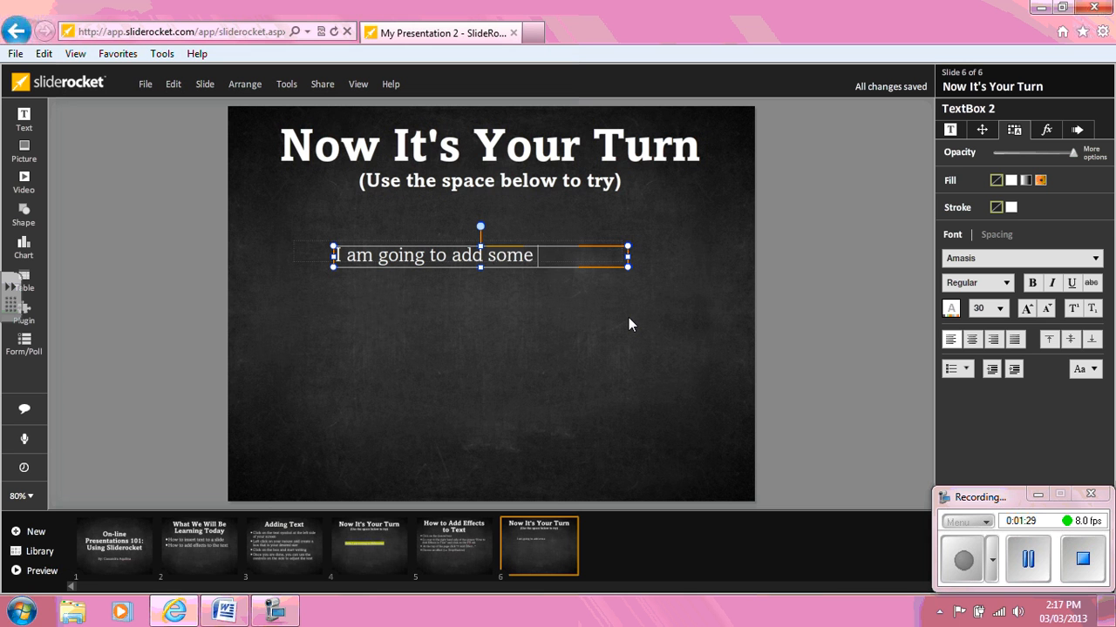
text(fancy effects)
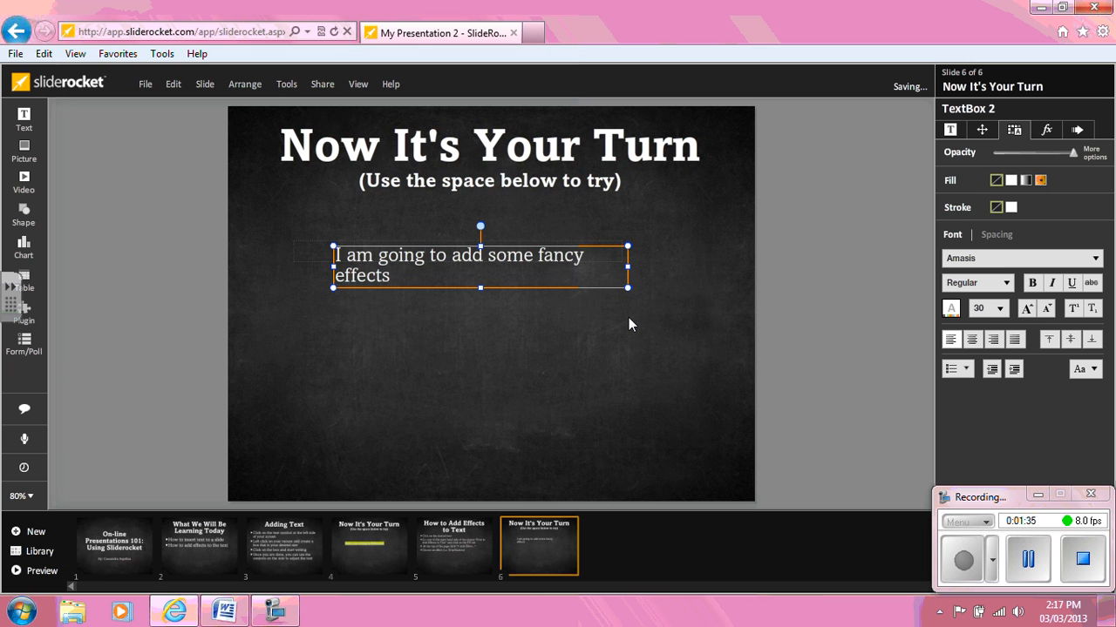
click(1046, 129)
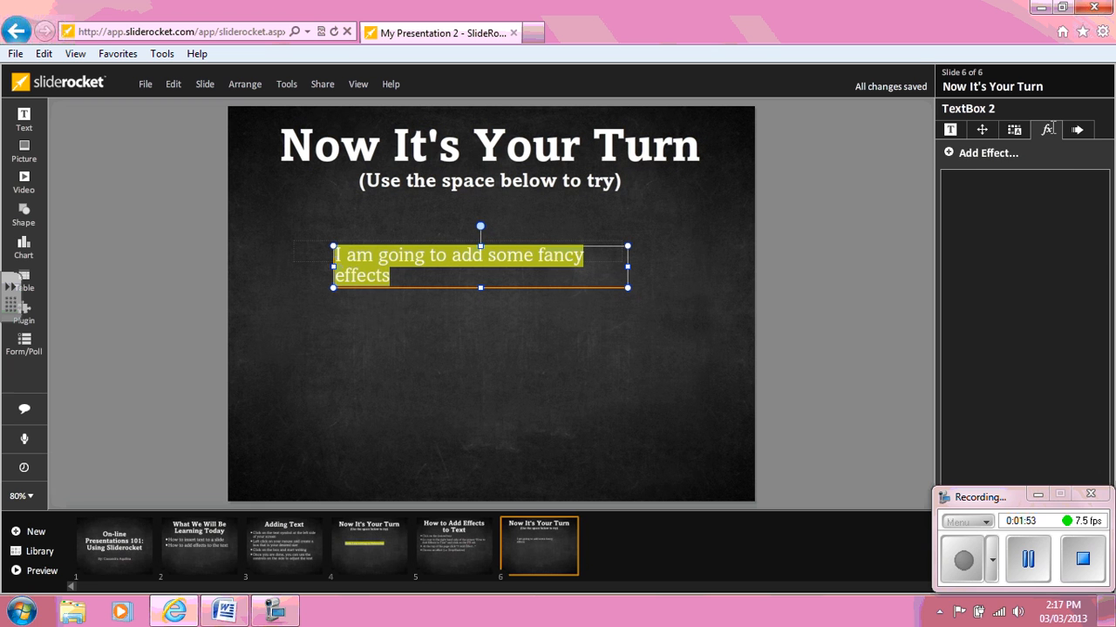
- Bring up the Choose Effect list (DropShadow, Glow, Bevel, Borders) for the sentence
click(987, 153)
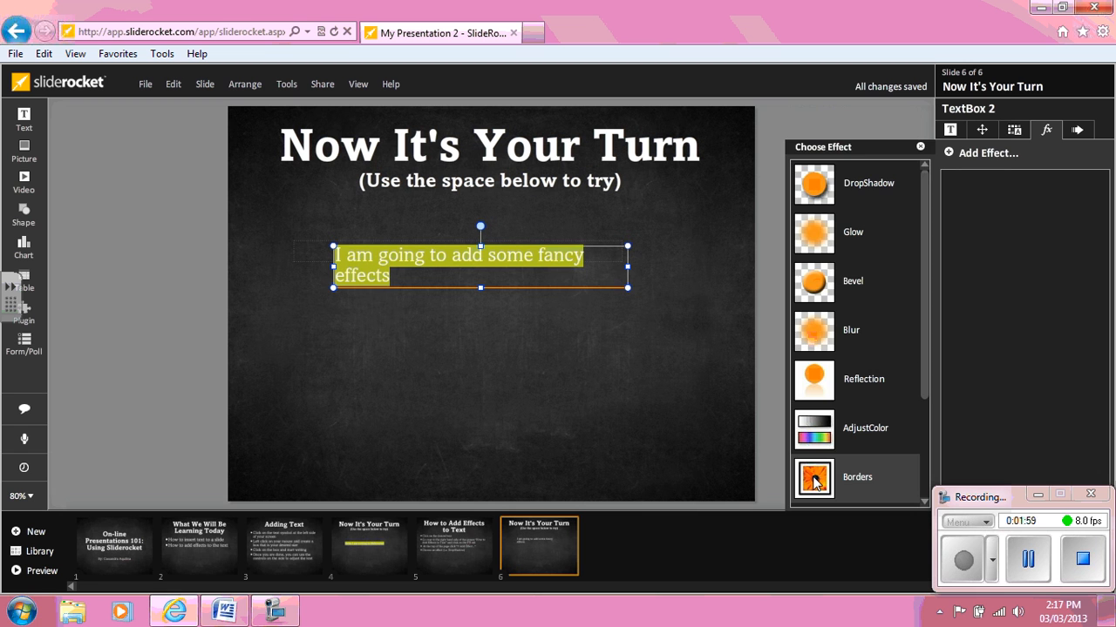